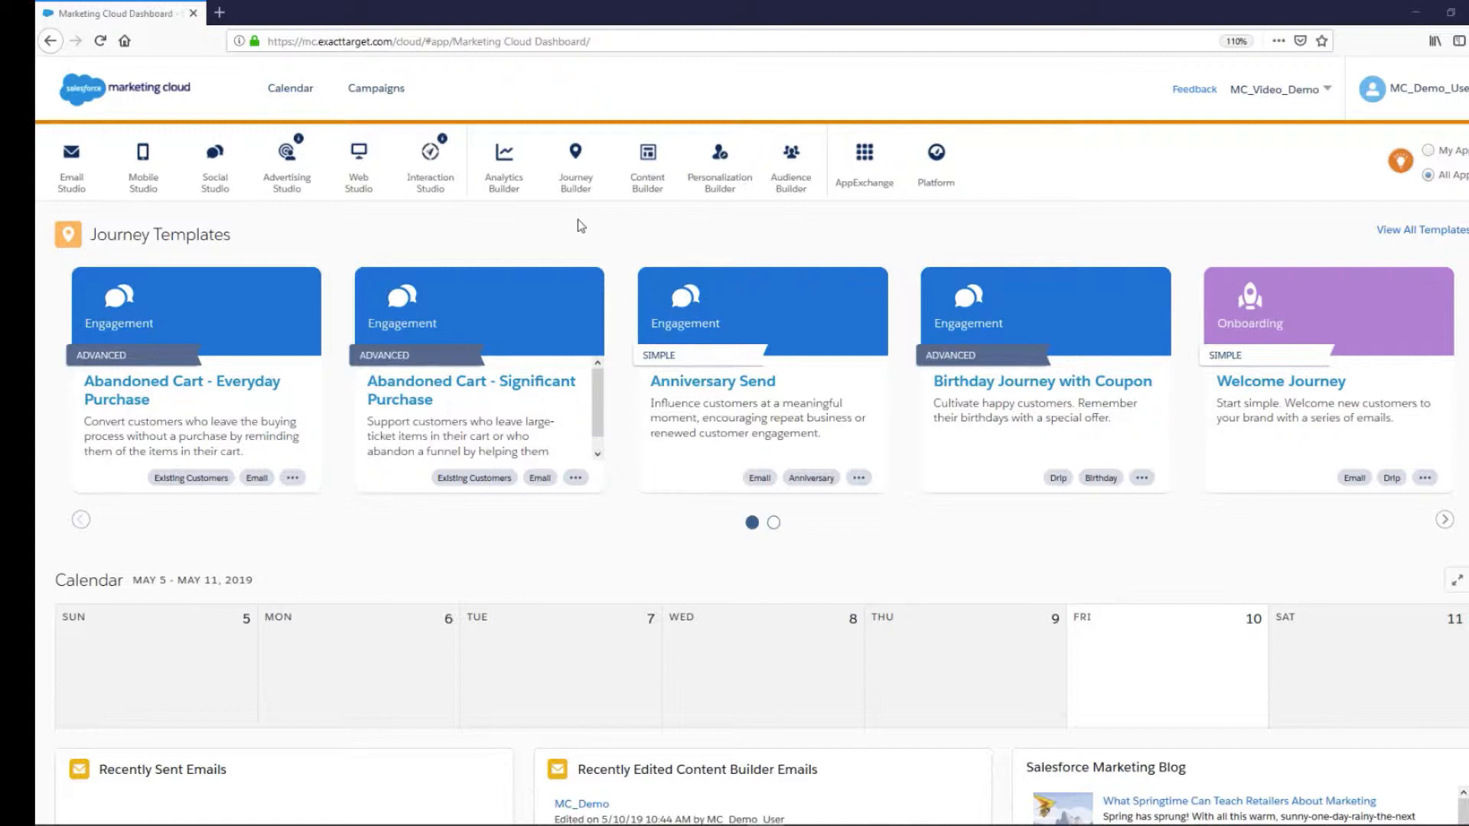
Navigate from the app bar to the Journey Builder Journeys Dashboard
left_click(576, 164)
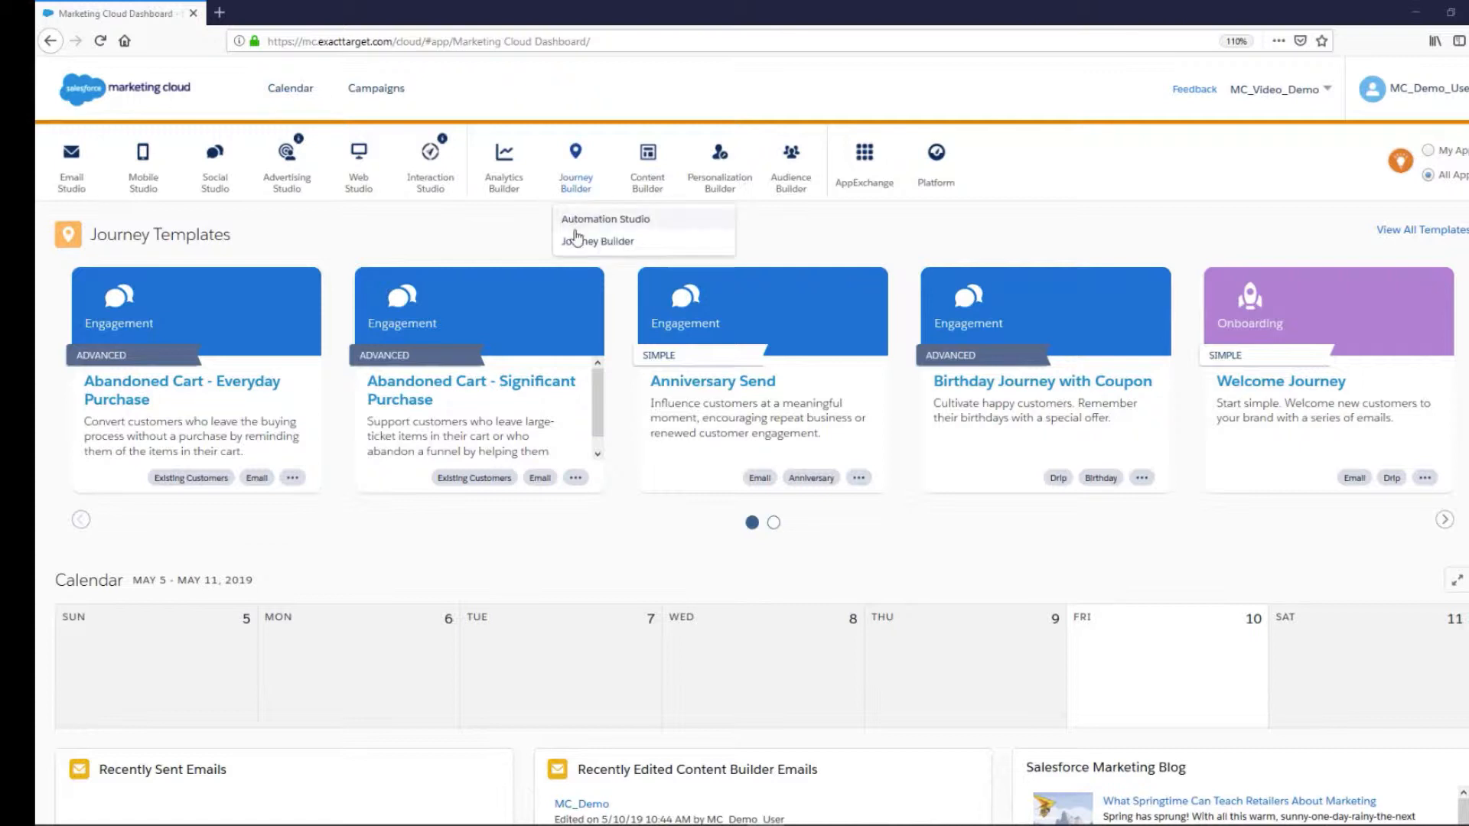
left_click(595, 240)
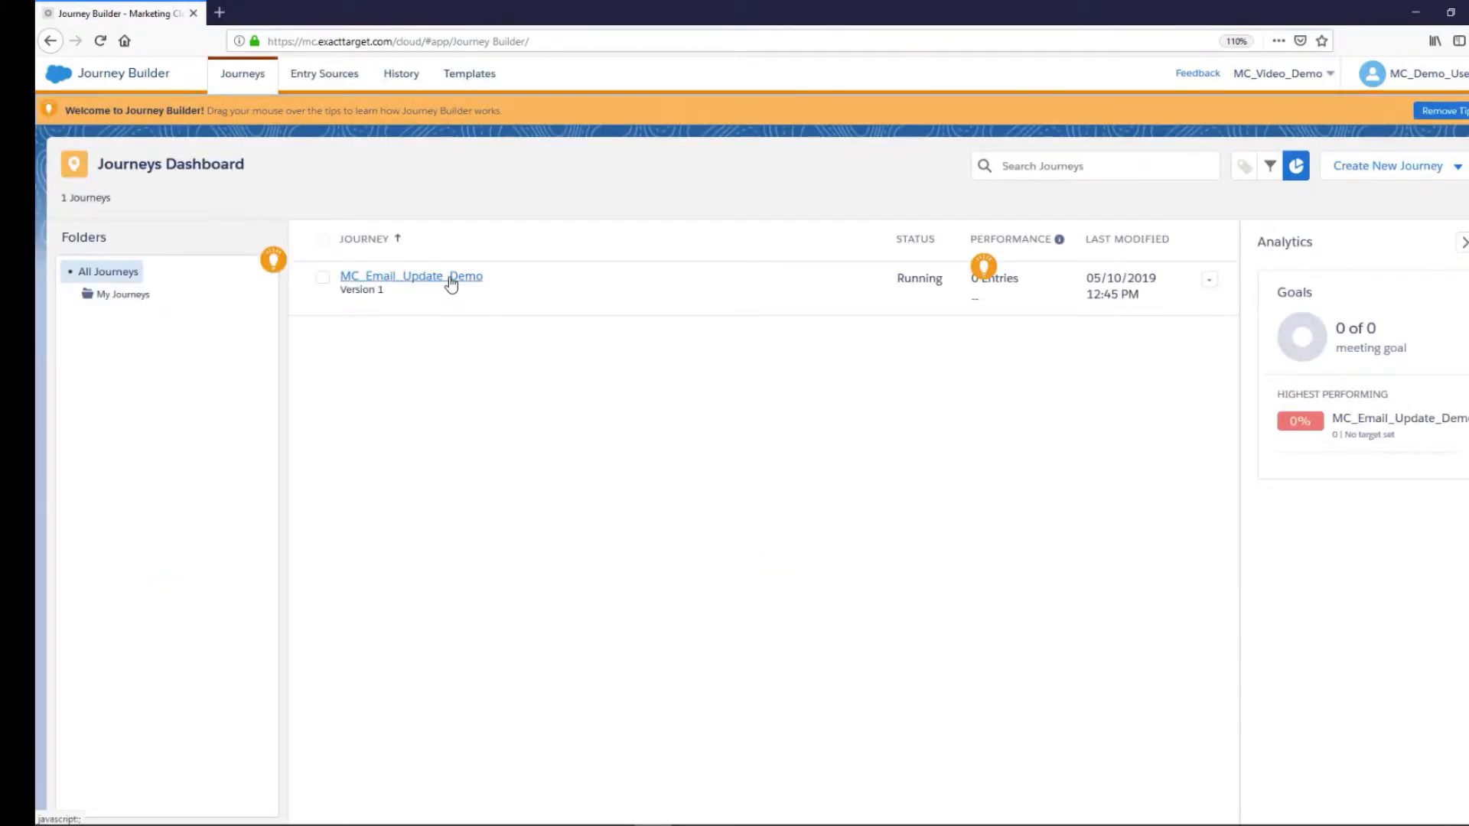
Open the MC_Email_Update_Demo journey canvas and its first email activity's summary
left_click(410, 275)
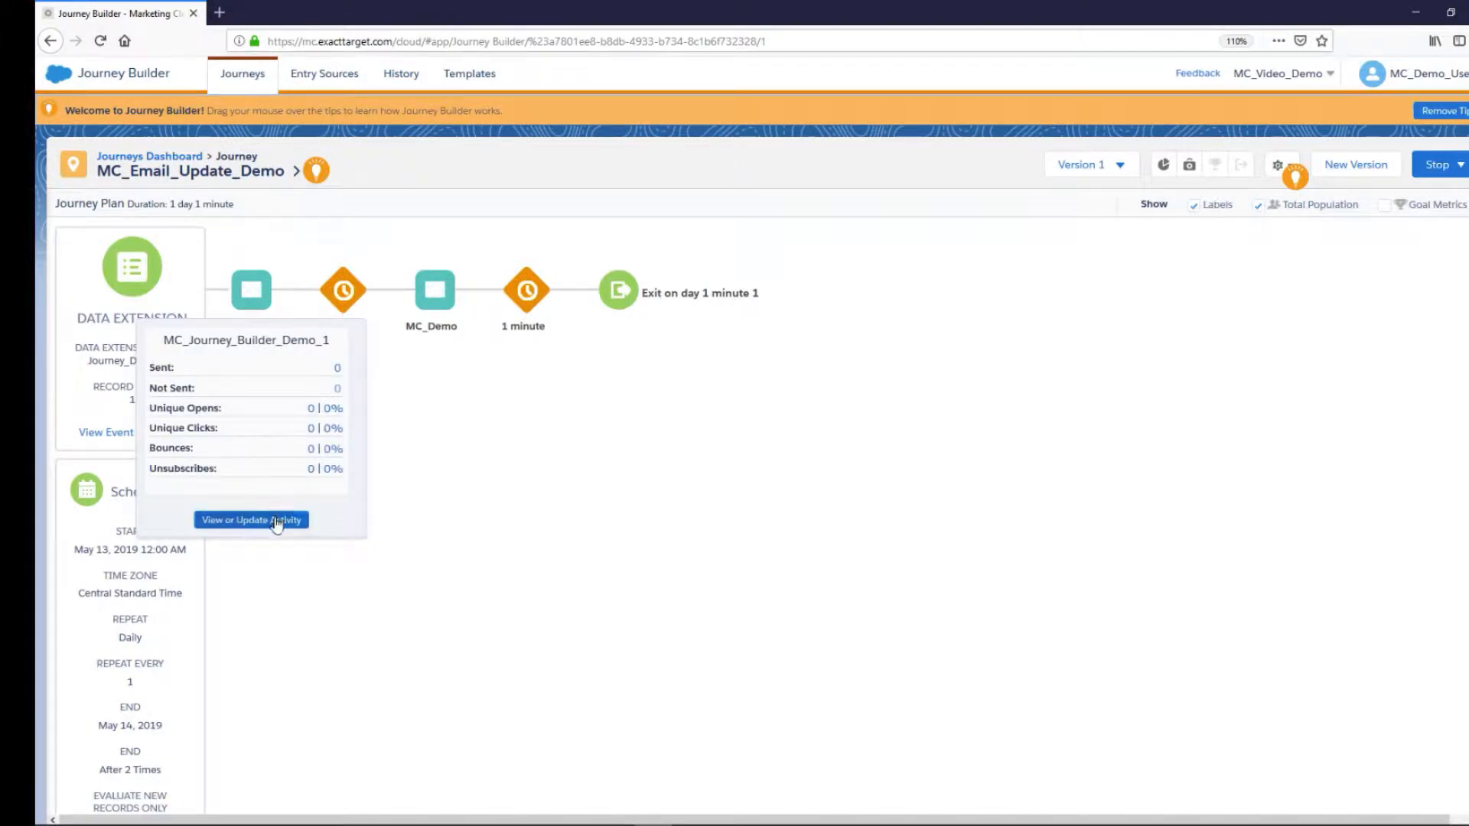
left_click(251, 520)
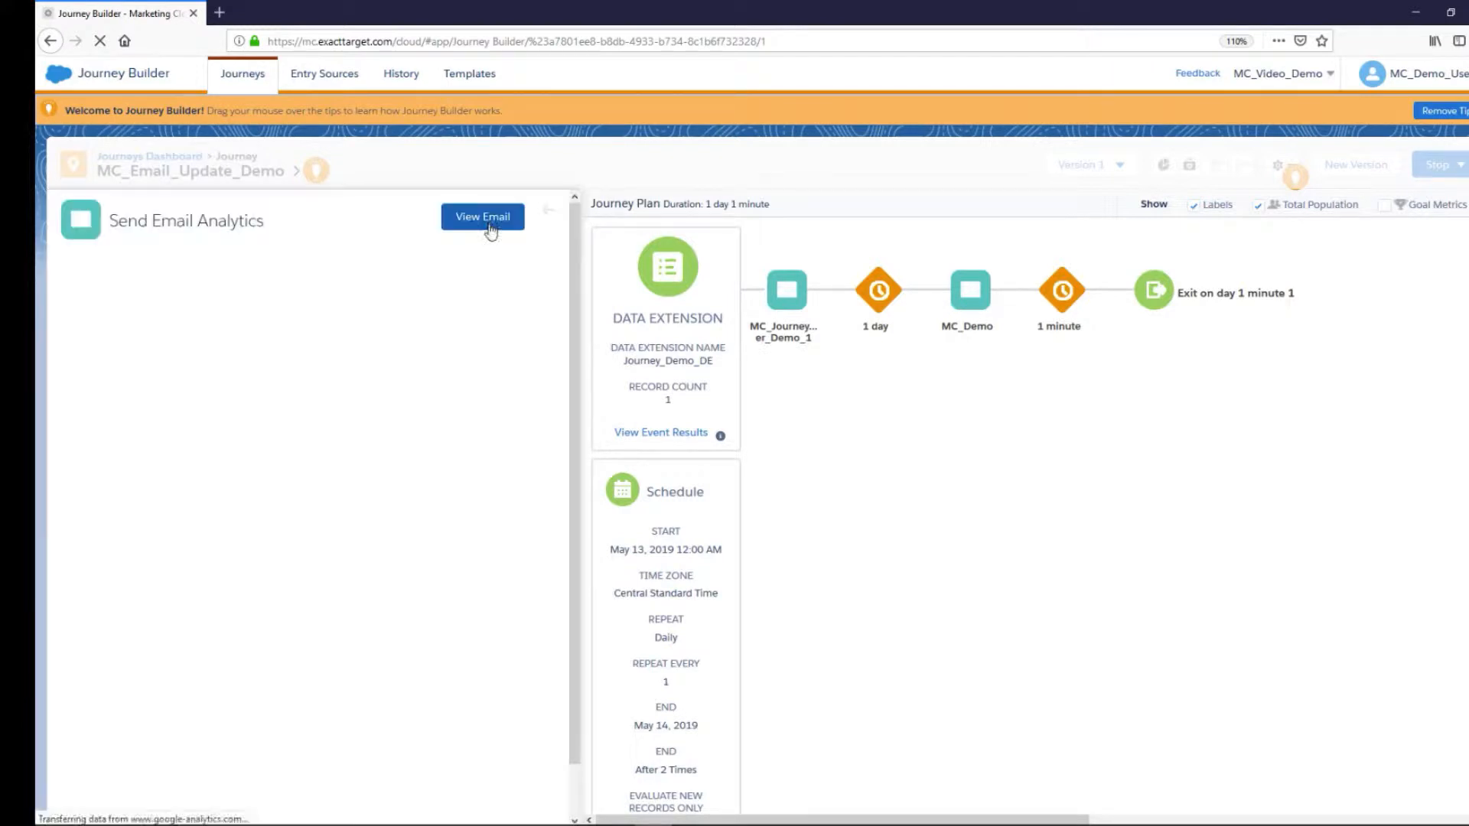
left_click(482, 216)
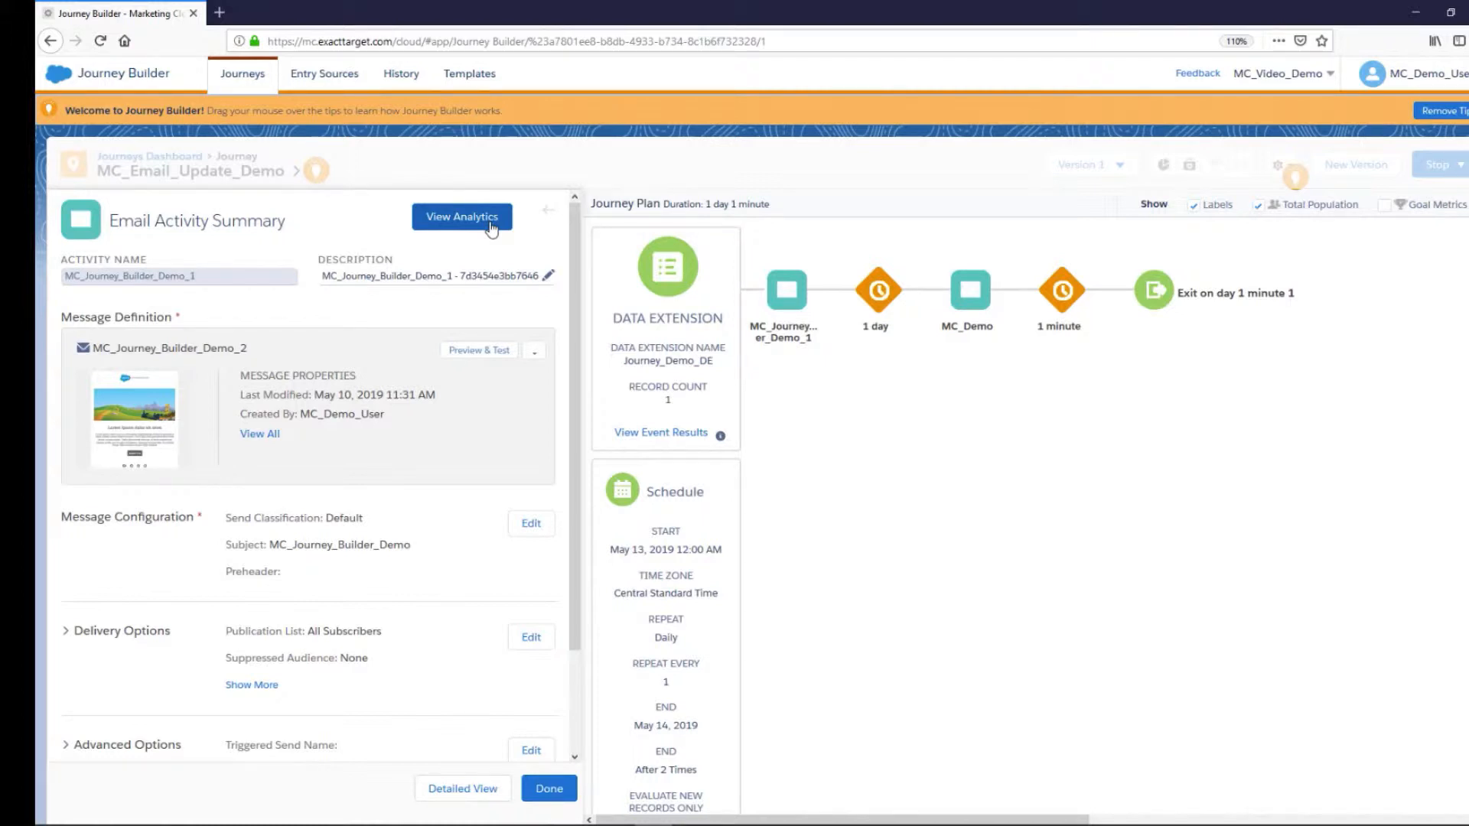
mouse_move(522, 348)
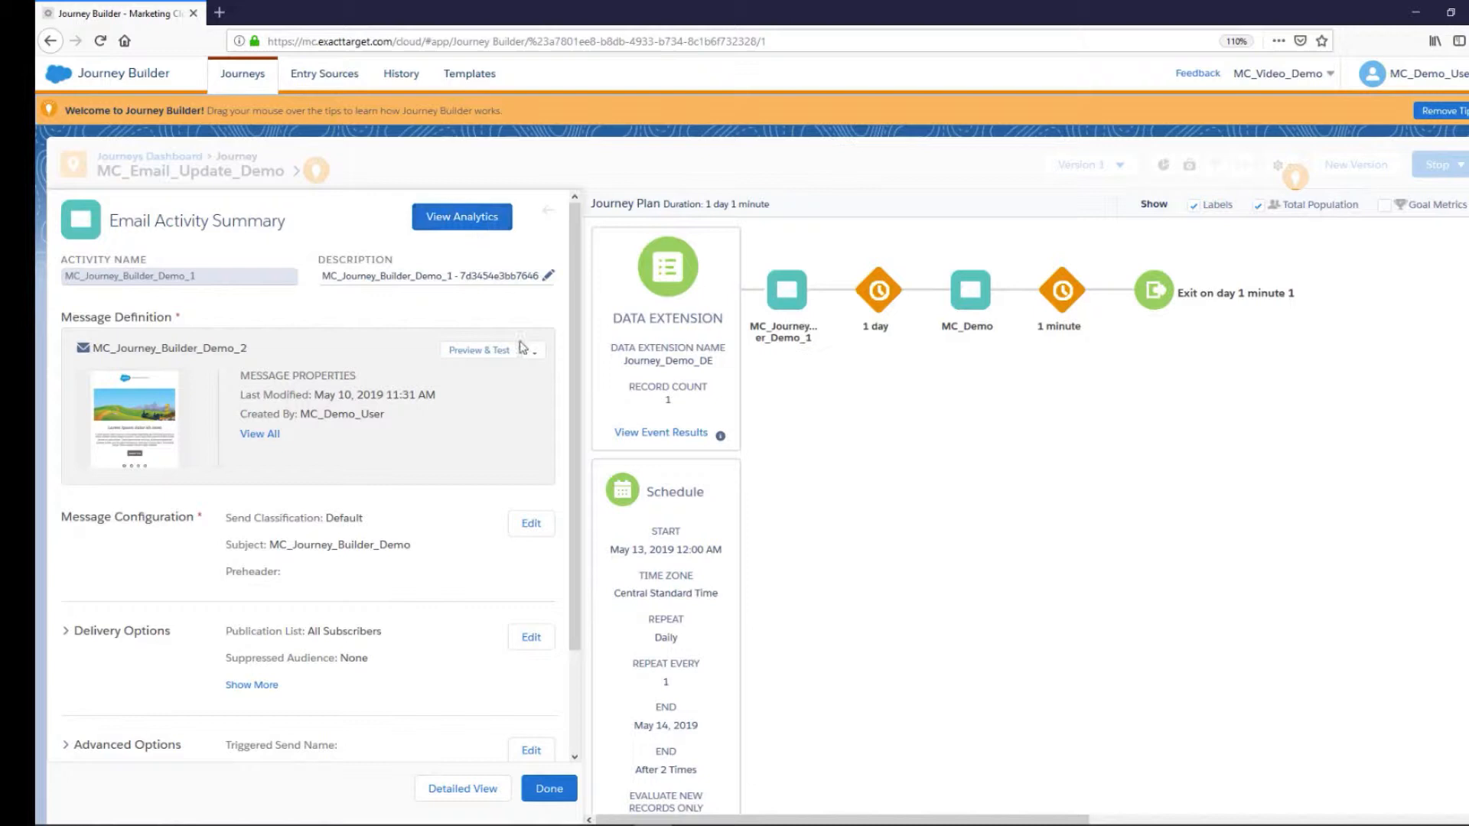
From the Message Definition options, start selecting a different email than MC_Journey_Builder_Demo_2
left_click(533, 354)
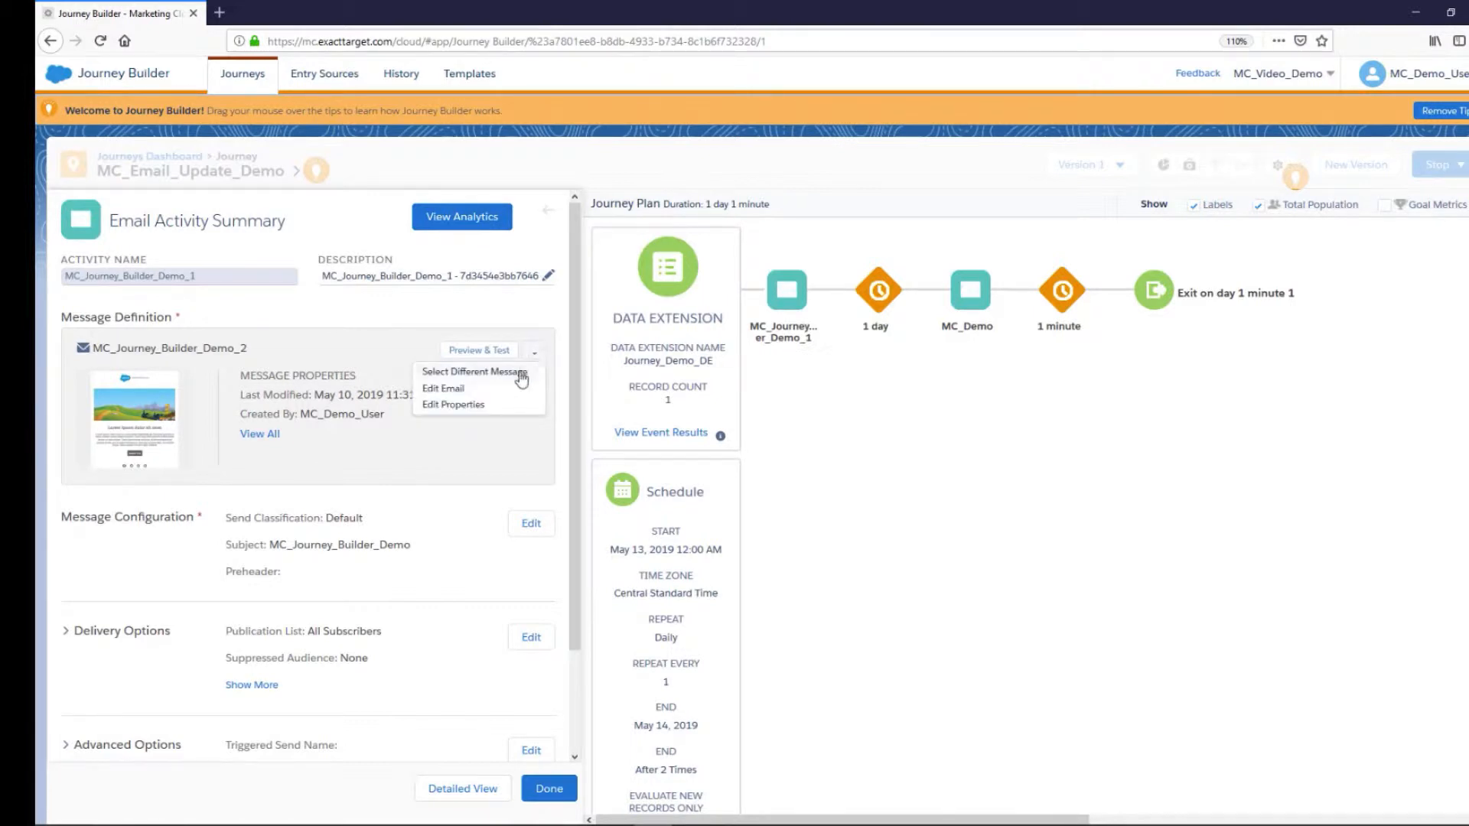
left_click(473, 371)
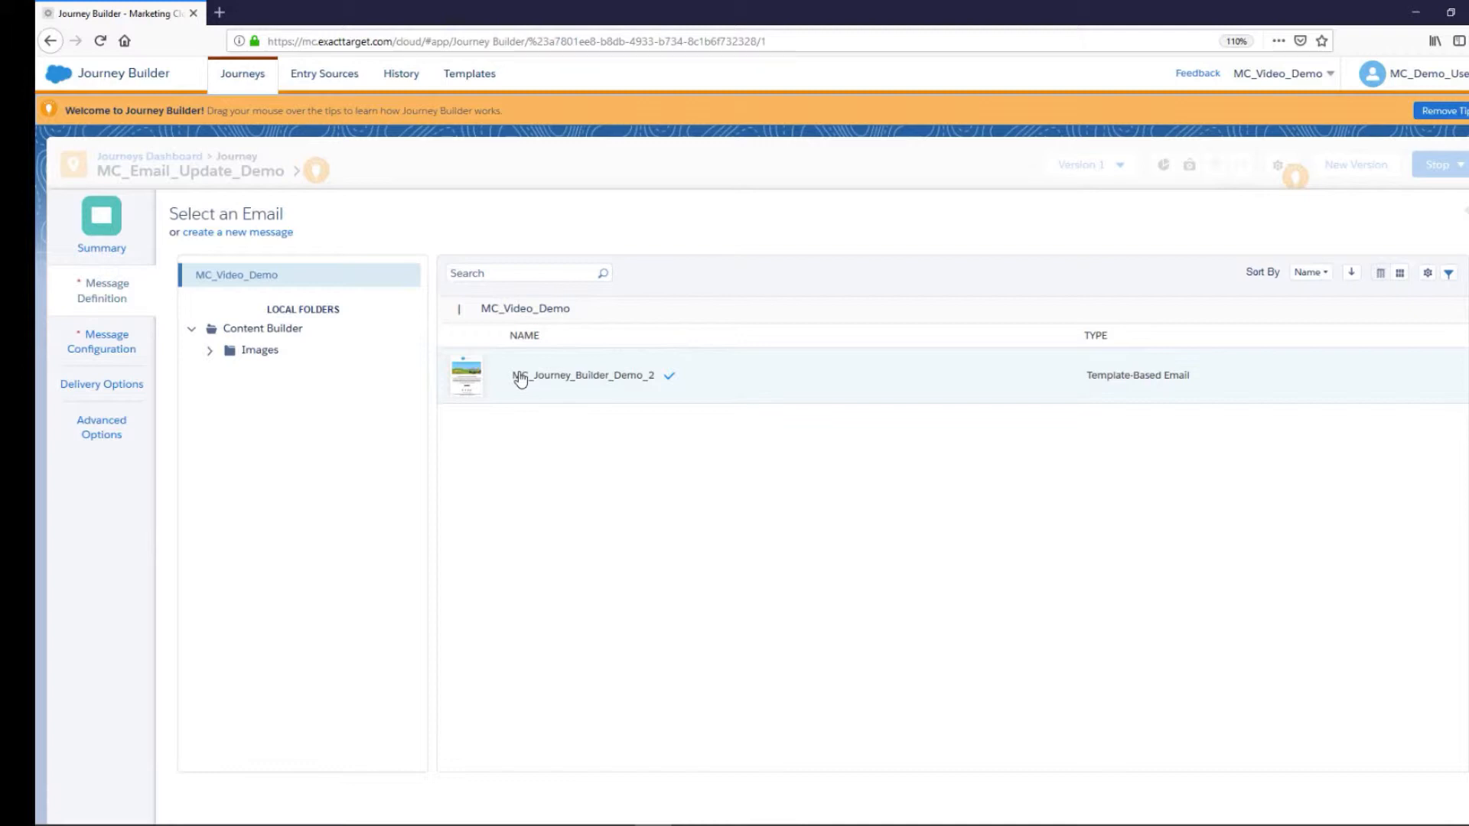
mouse_move(274, 338)
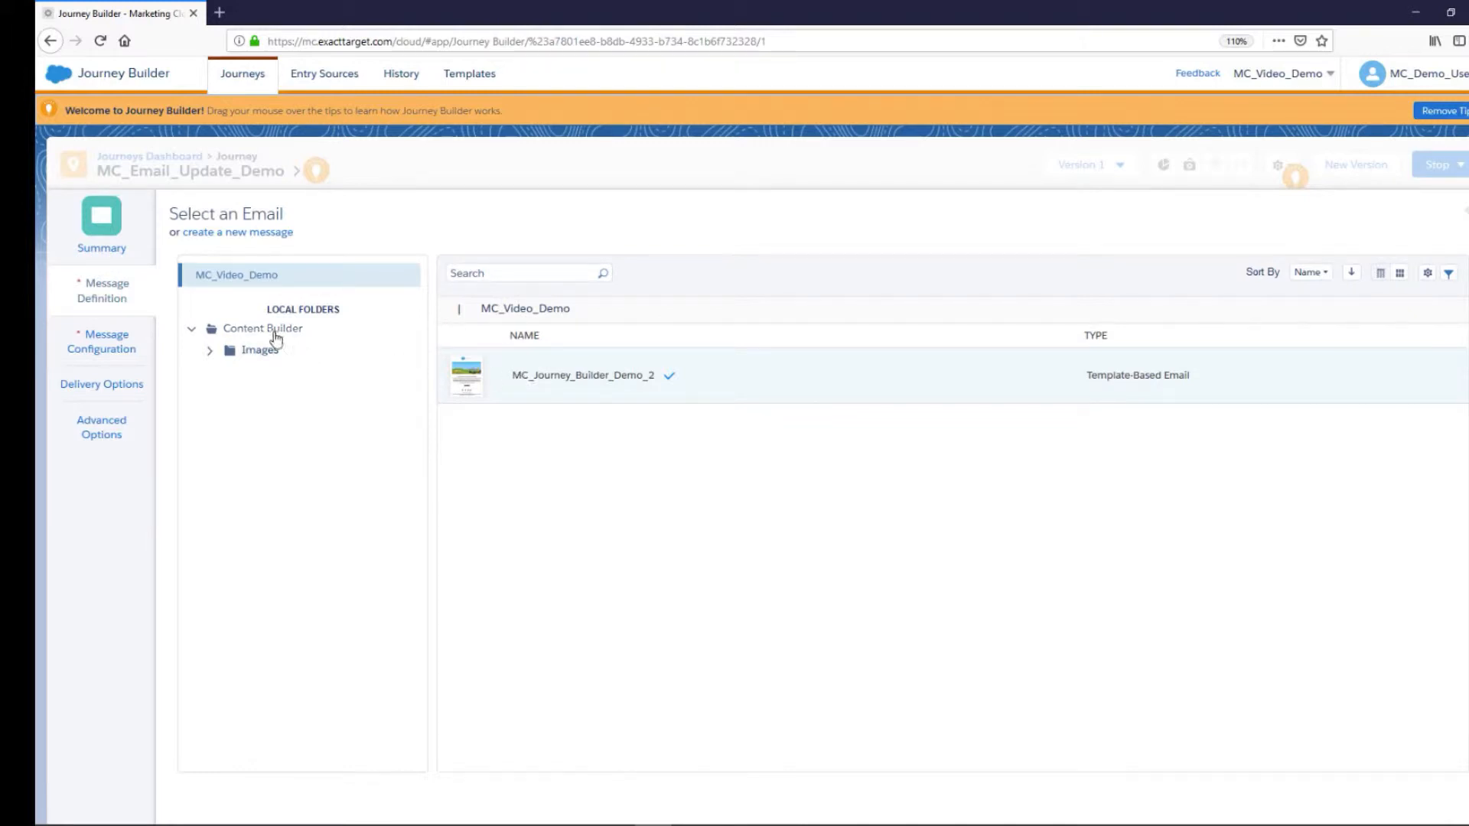
Select MC_Journey_Builder_Demo_1 from the Content Builder folder and return to the activity summary
left_click(263, 328)
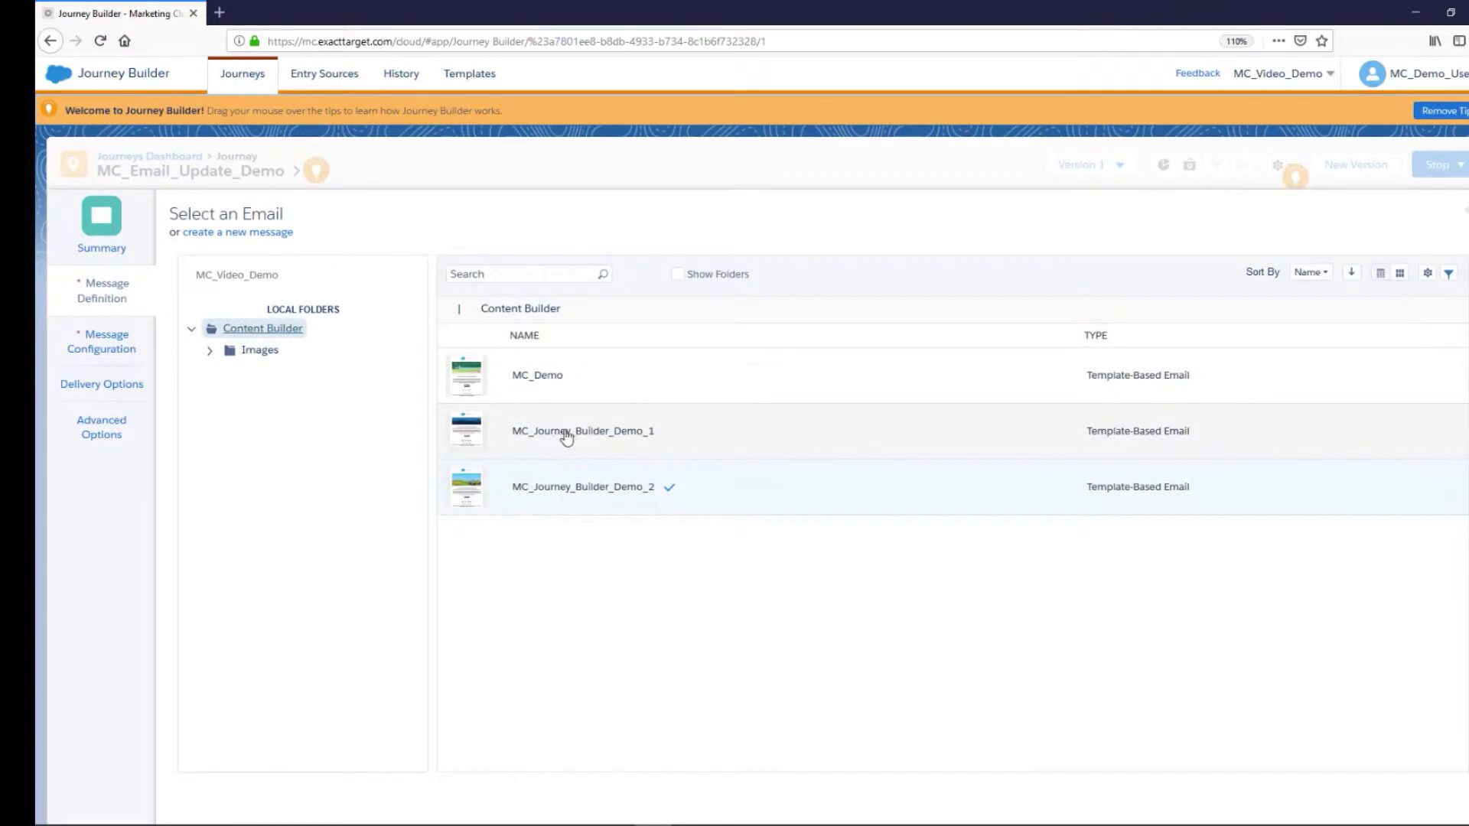
left_click(582, 431)
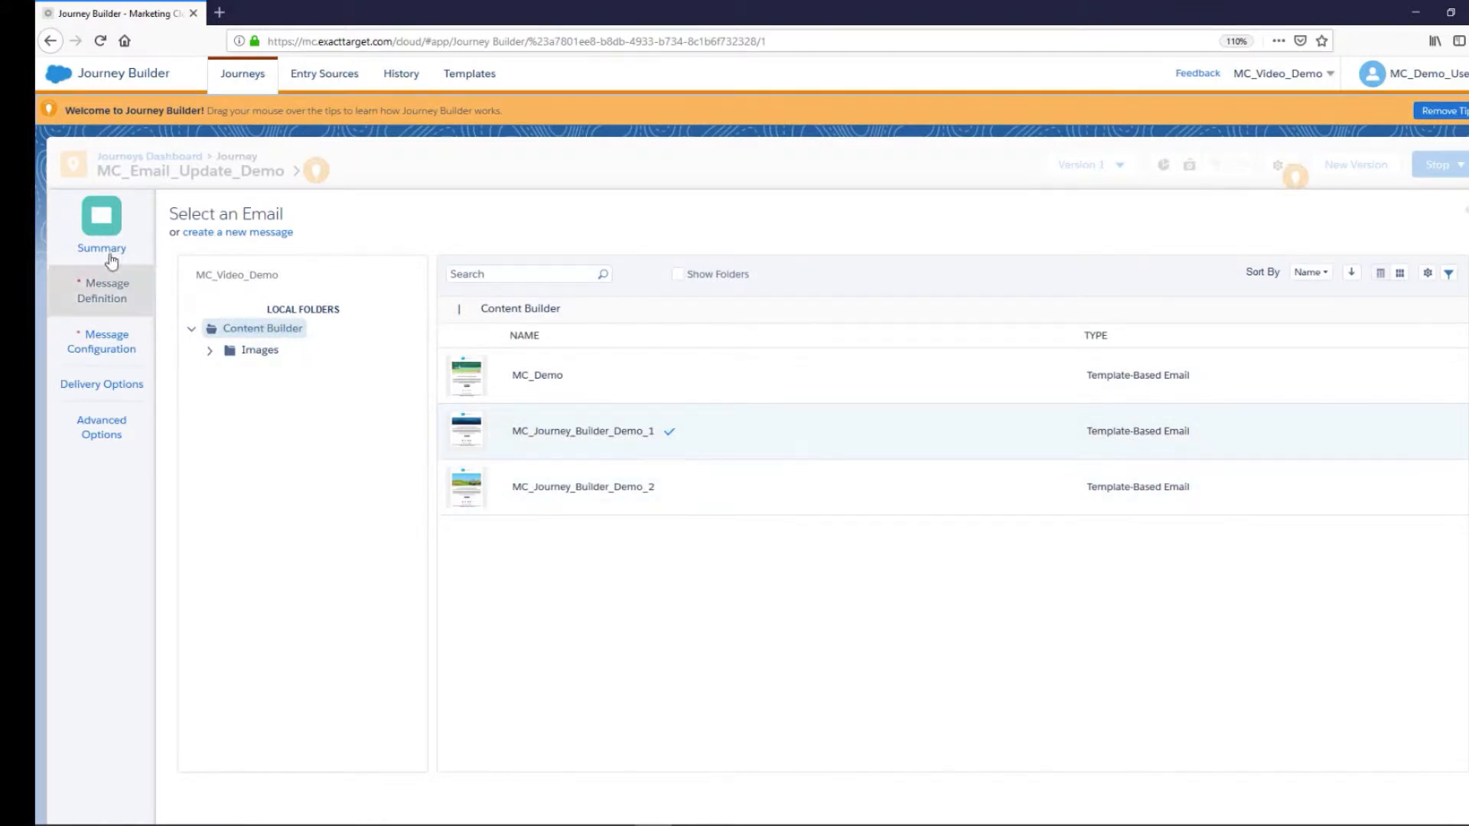
left_click(101, 225)
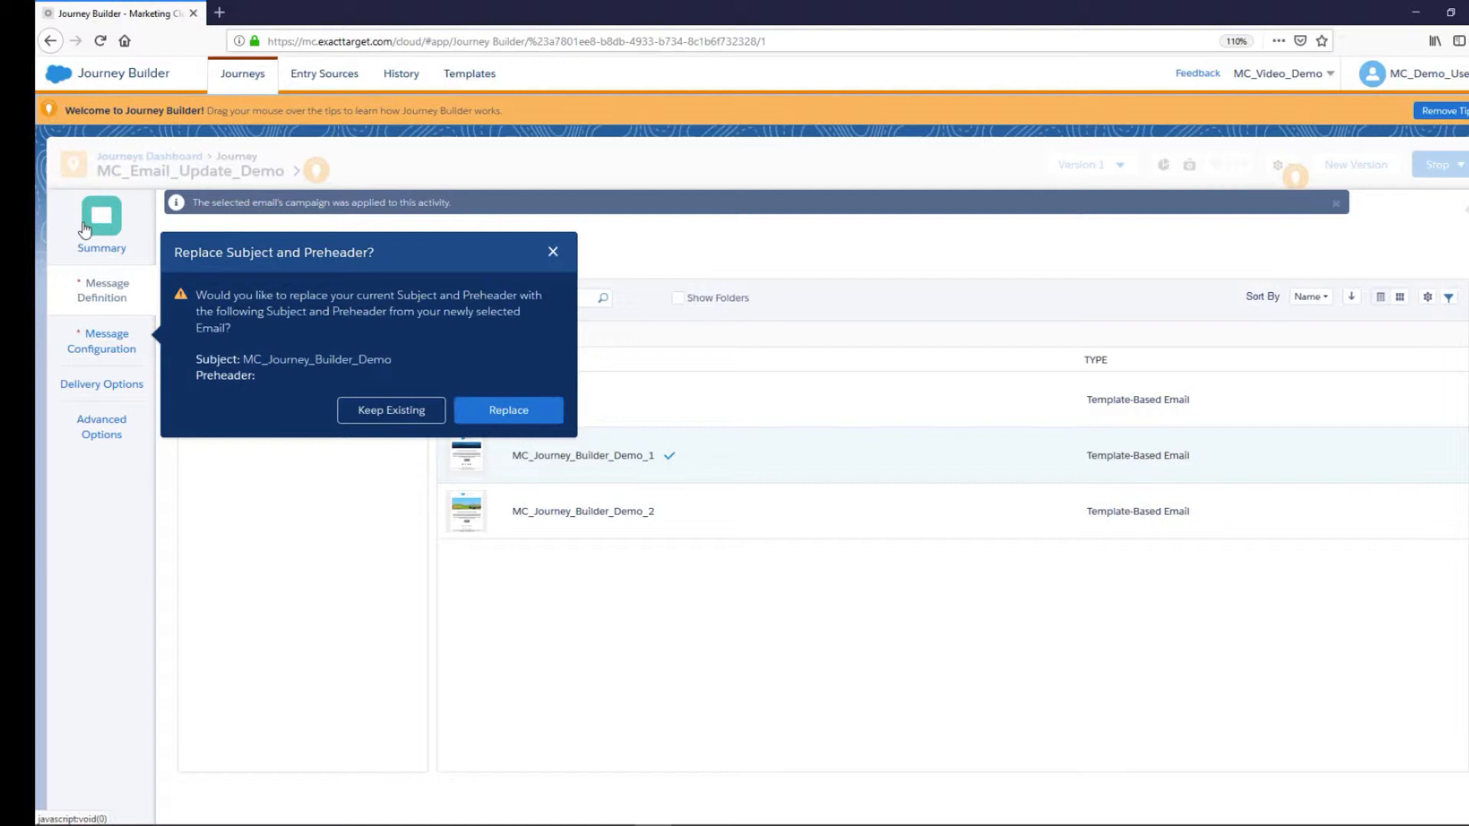
mouse_move(479, 391)
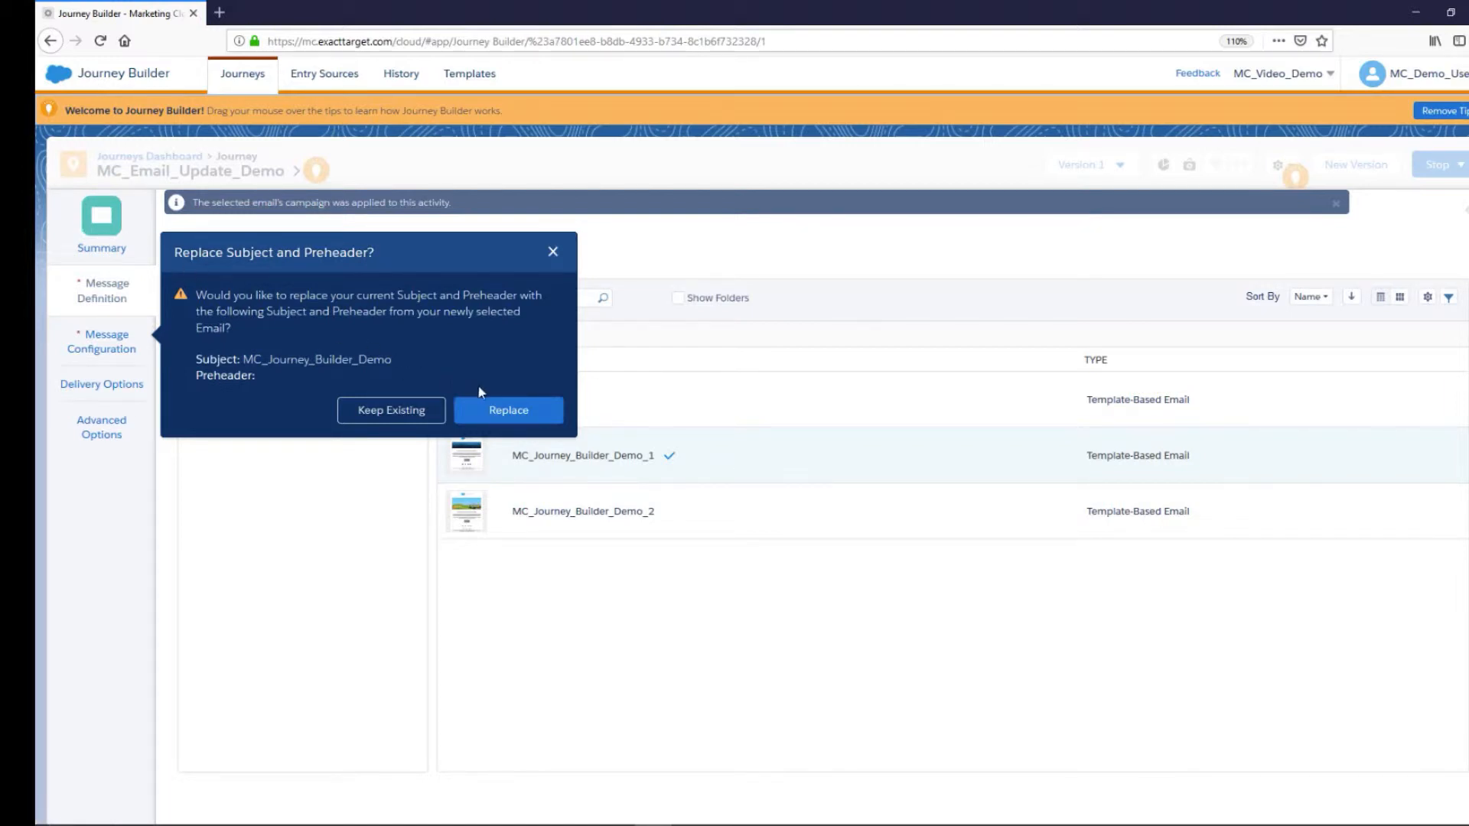
Replace the activity's subject and preheader with those of MC_Journey_Builder_Demo_1
left_click(508, 410)
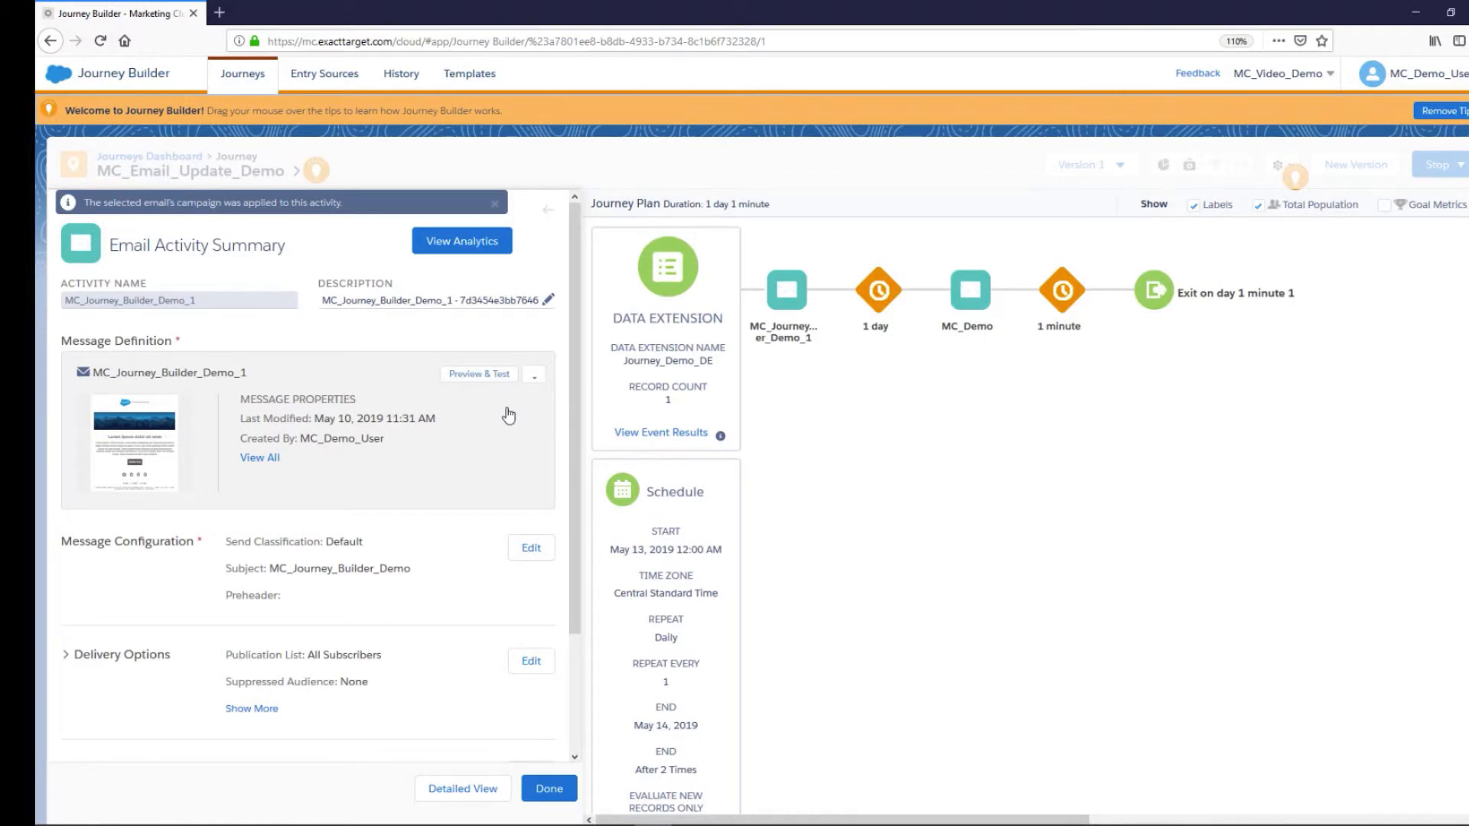
mouse_move(522, 746)
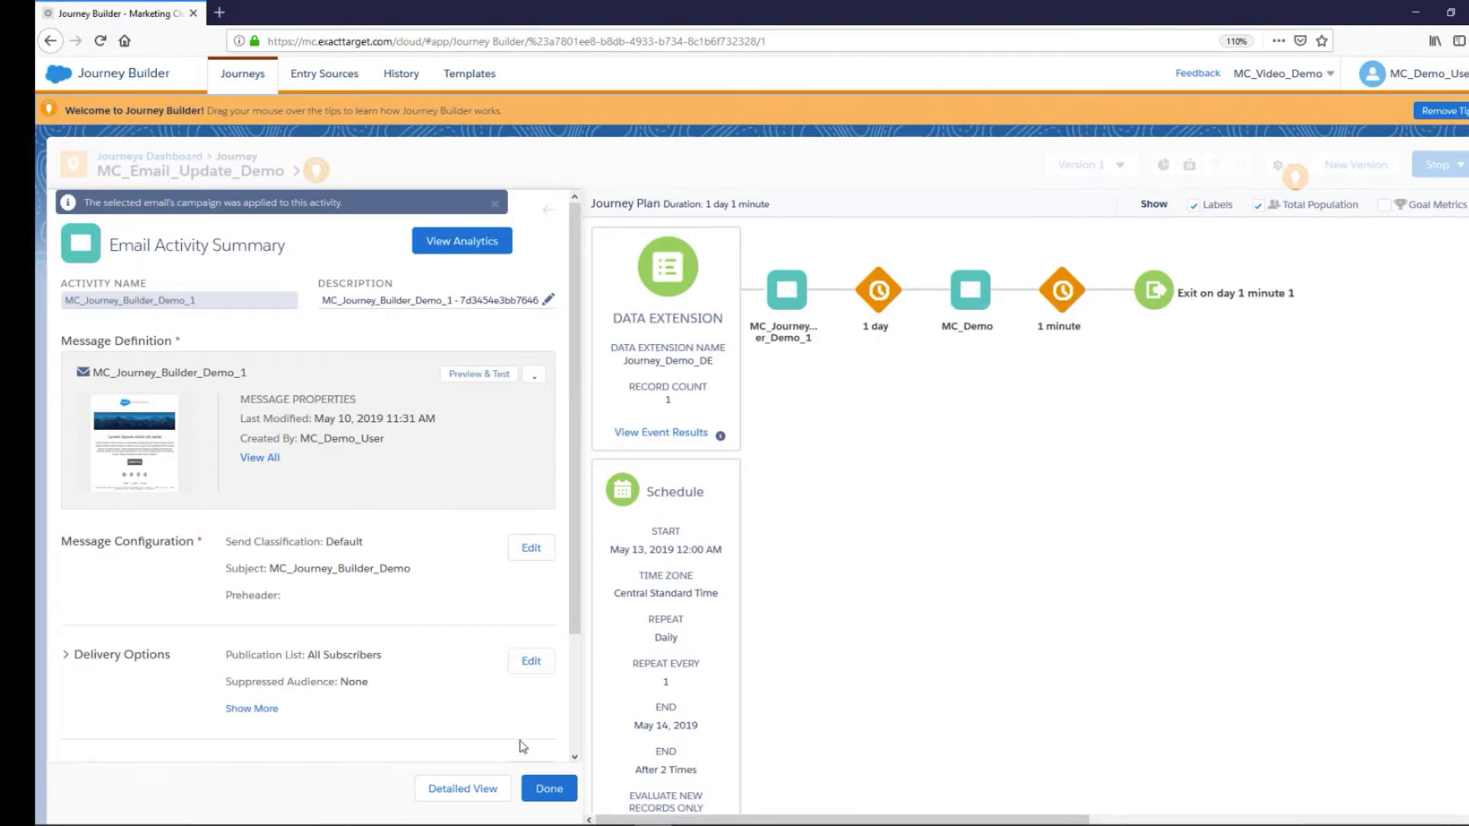
Save the email activity with Done and return to the MC_Email_Update_Demo journey canvas
left_click(548, 788)
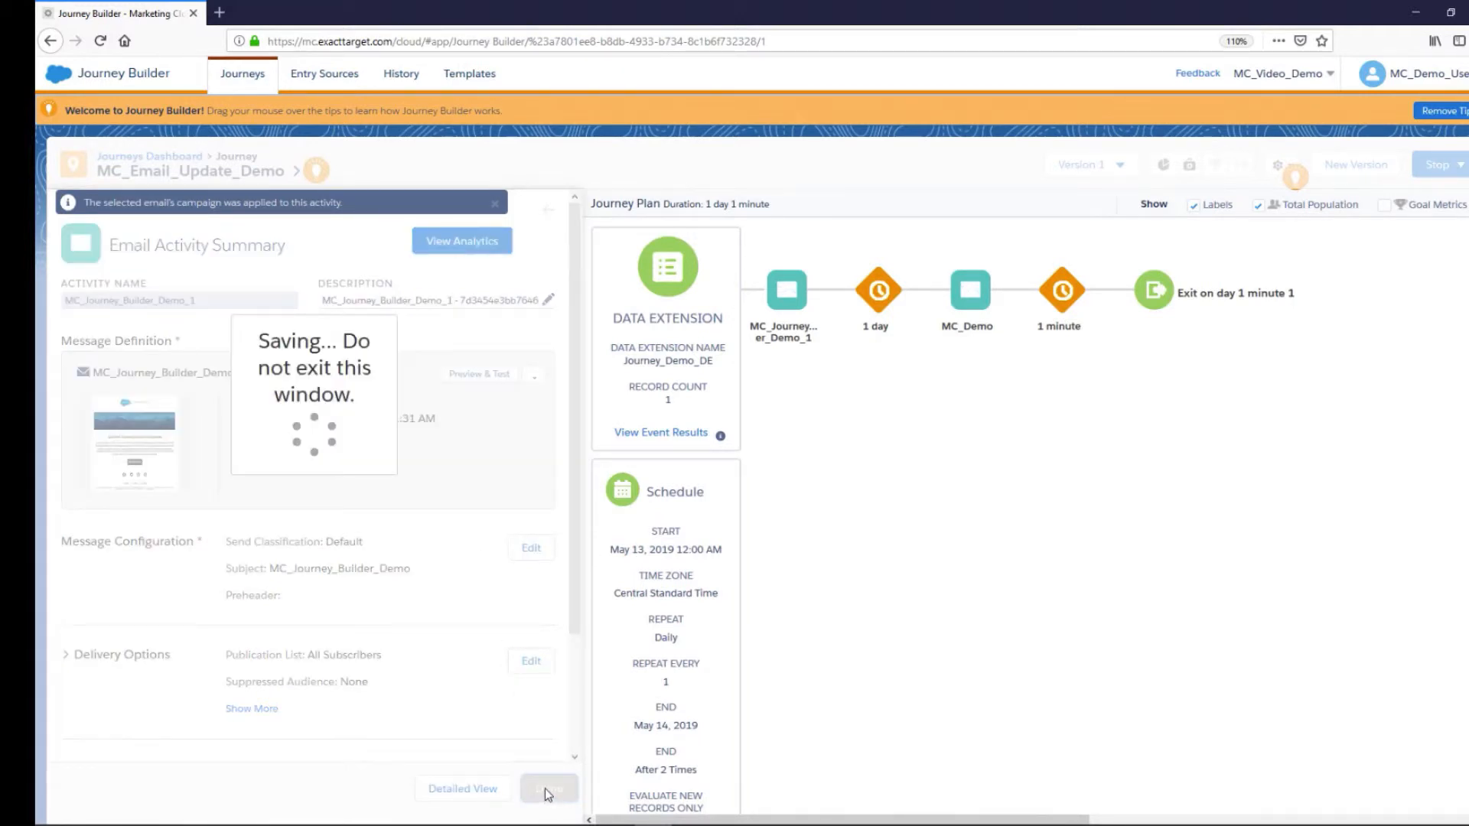
left_click(548, 788)
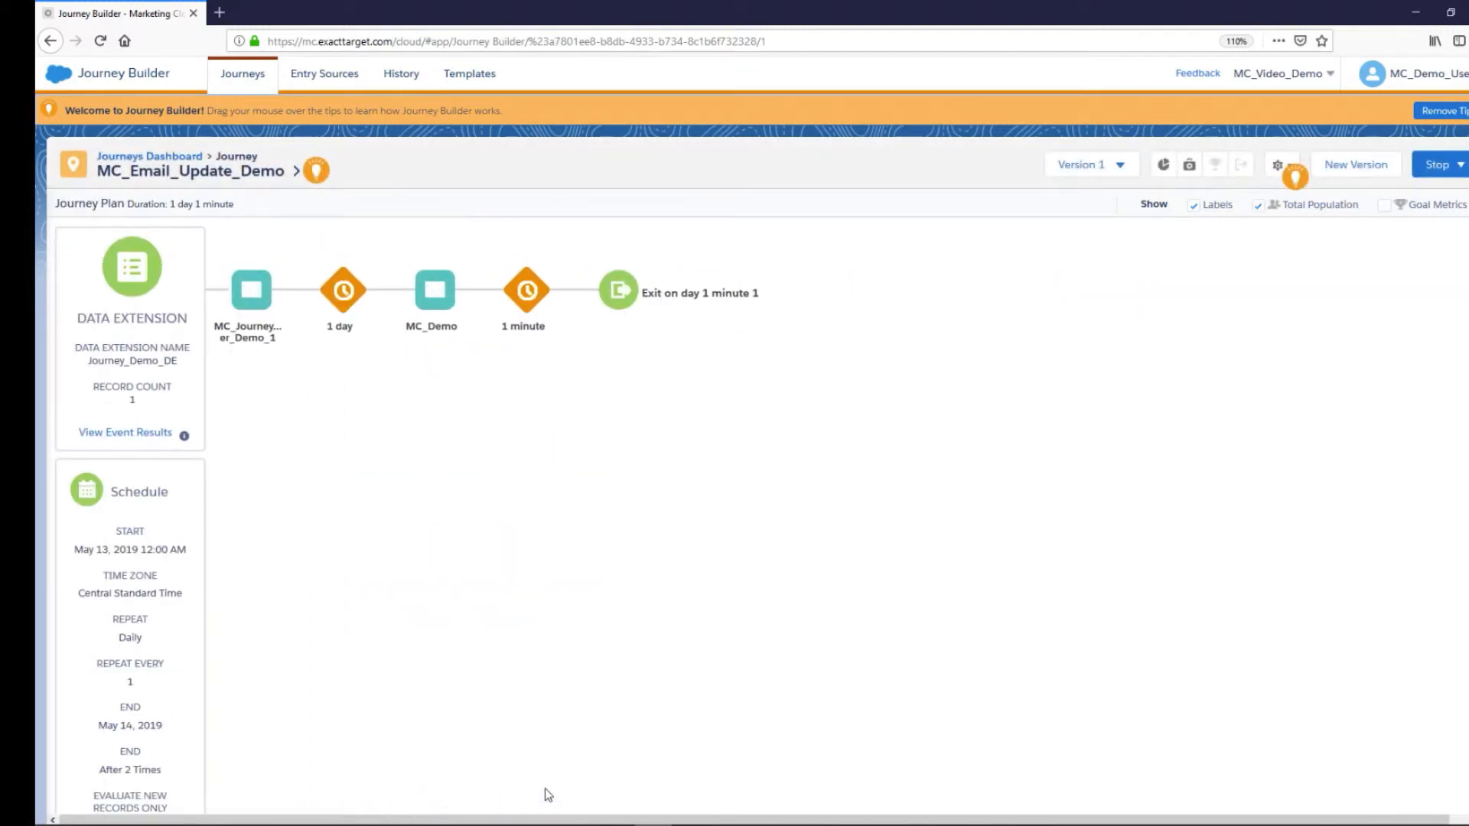
left_click(1358, 74)
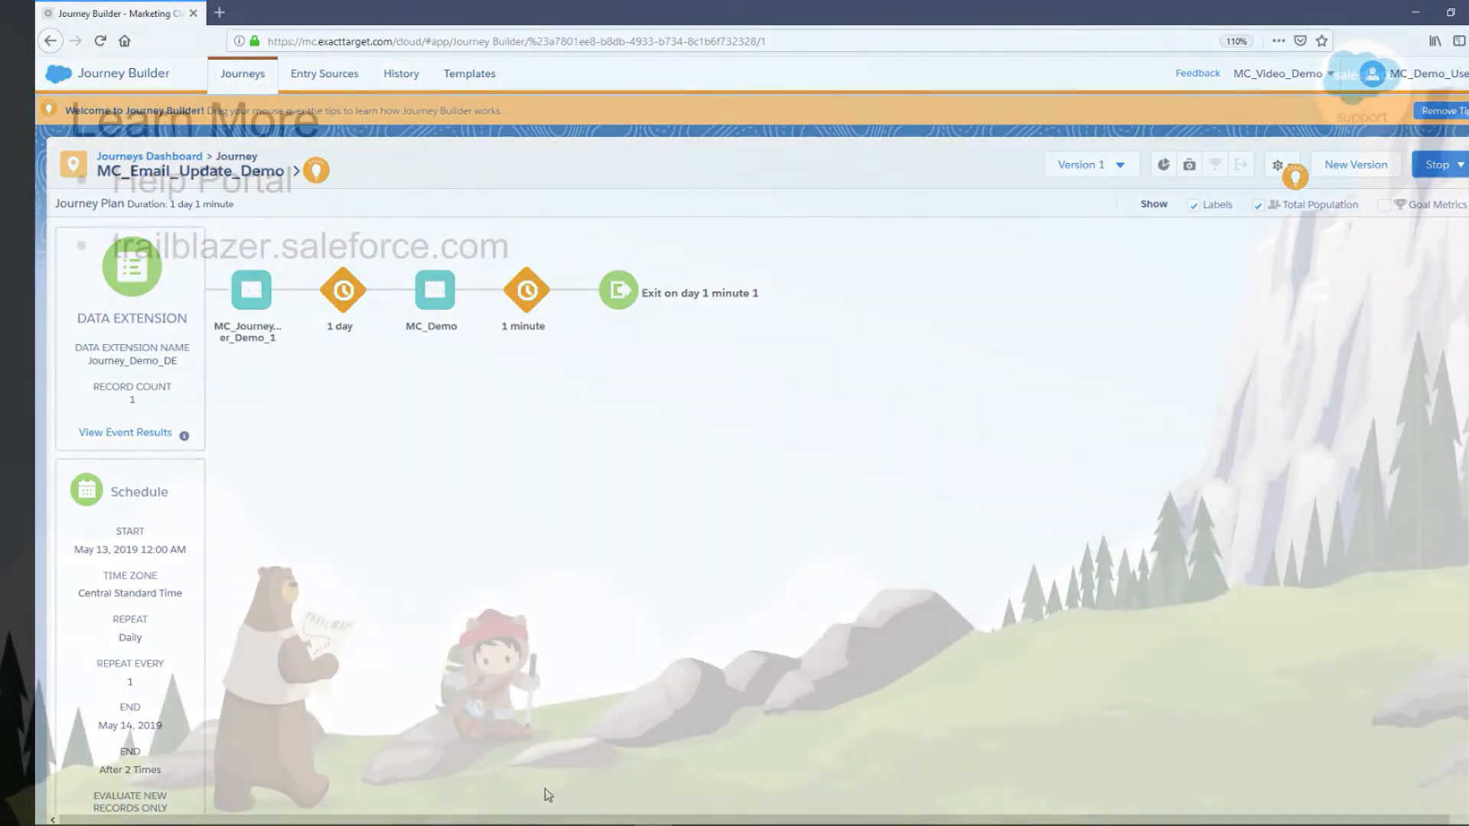